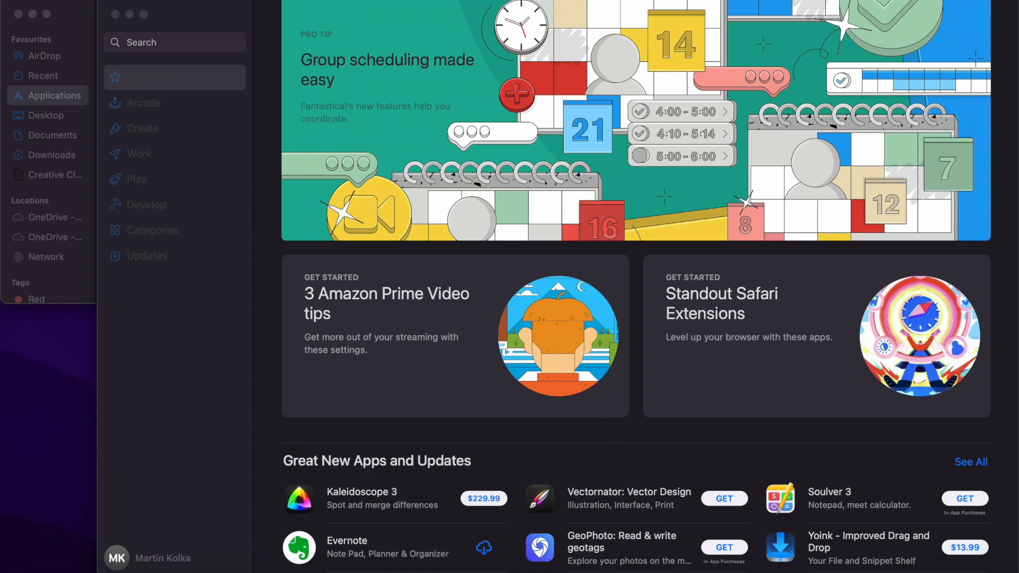
- Search the App Store for 'swift playgrounds' to find the Swift Playgrounds listing
left_click(174, 42)
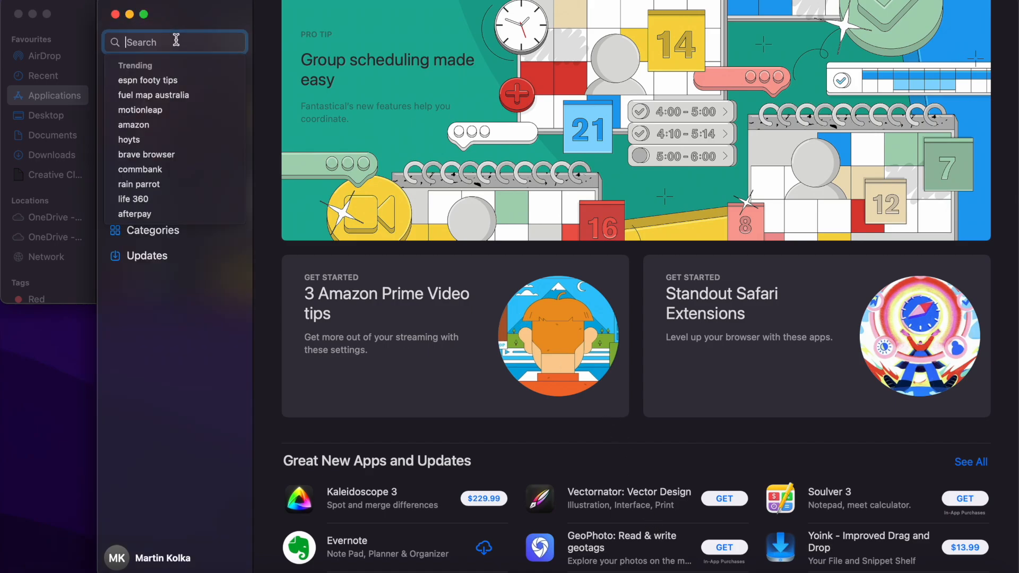
type("s")
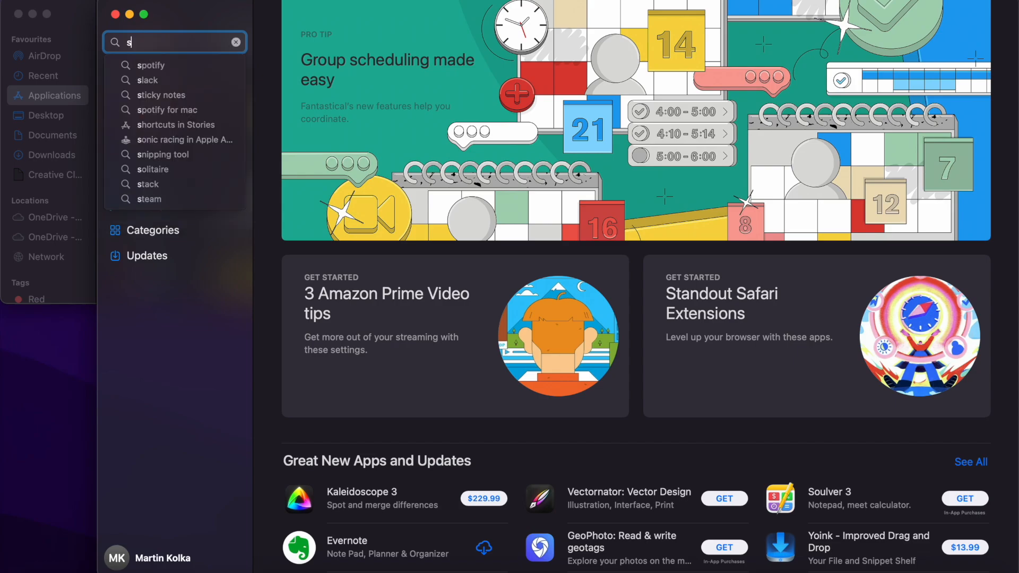
type("wift playg")
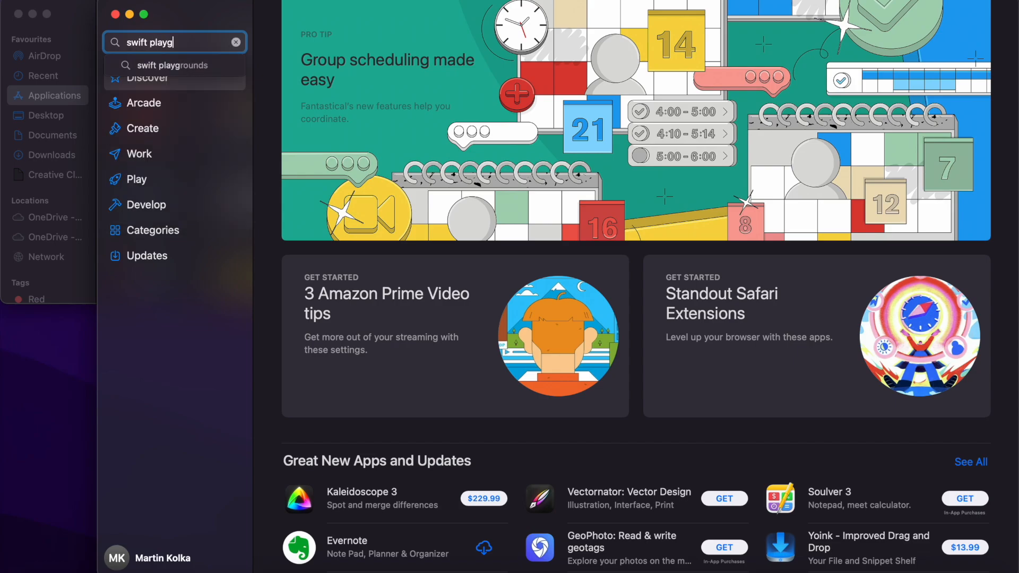
type("rounds")
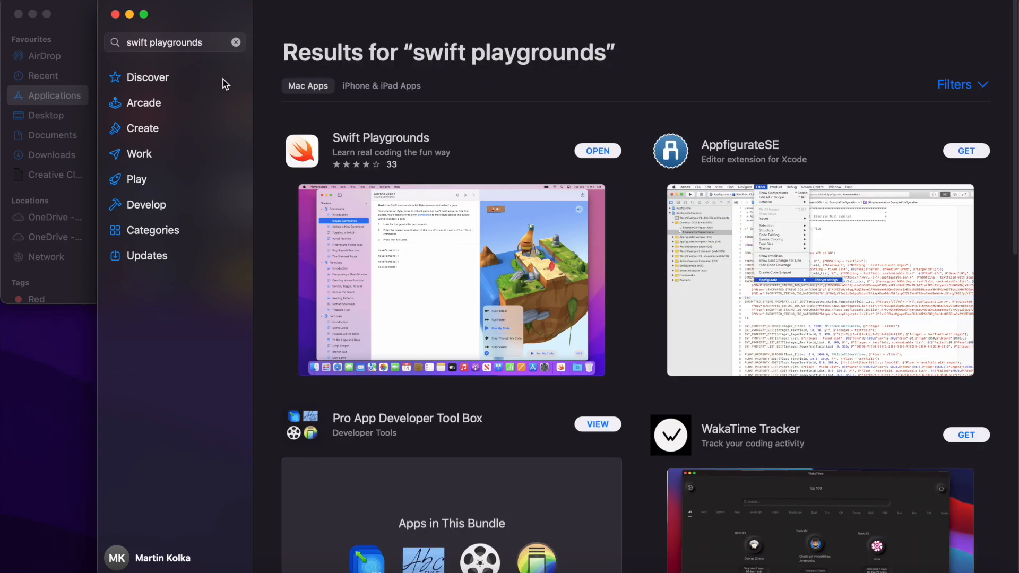
mouse_move(610, 387)
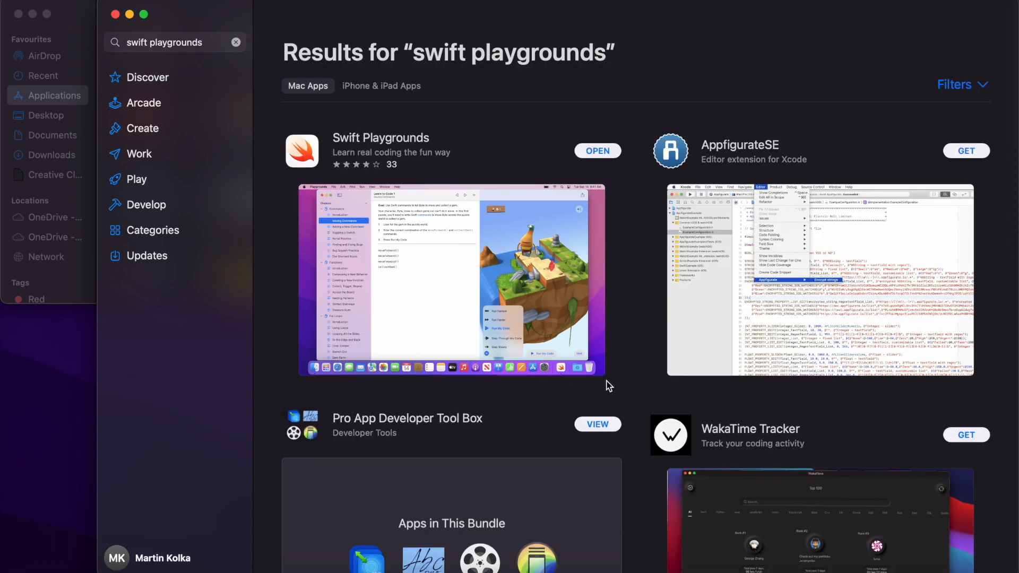
mouse_move(277, 376)
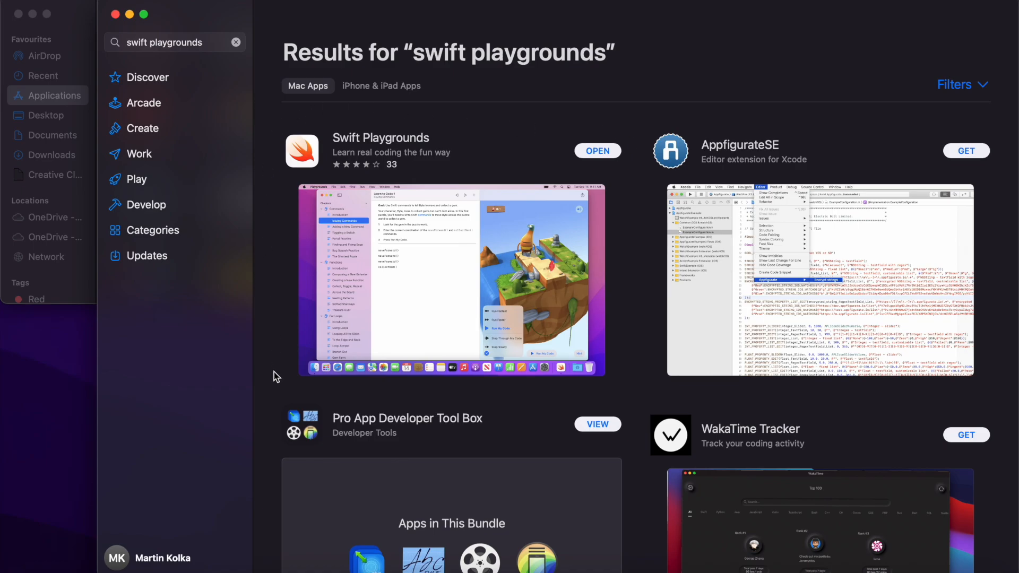
mouse_move(289, 159)
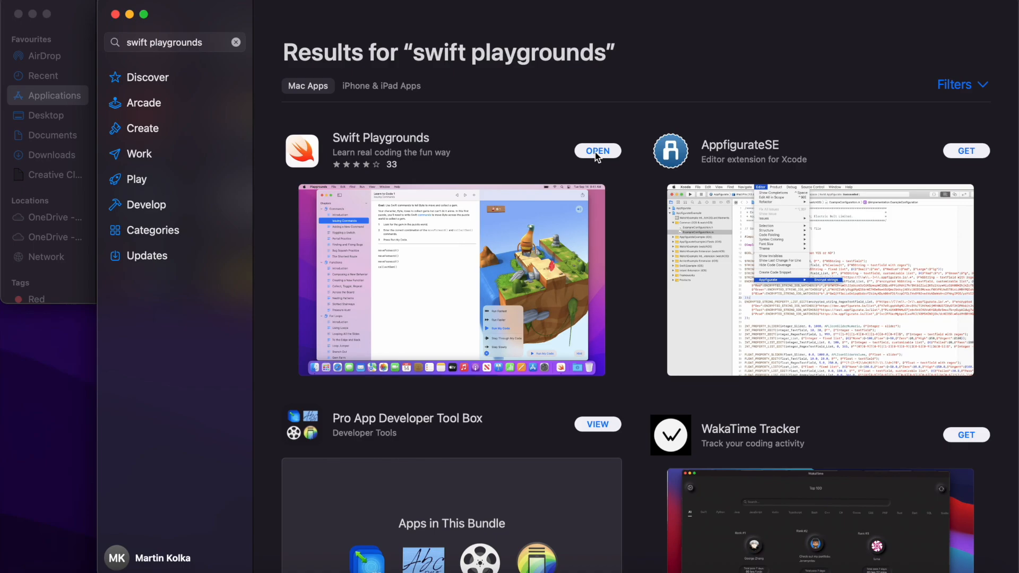
mouse_move(791, 103)
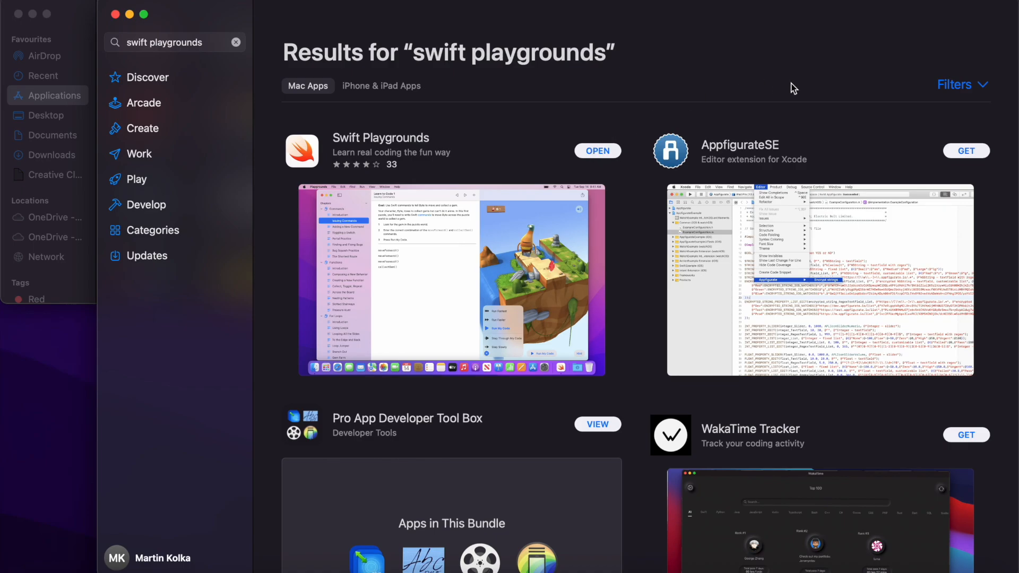
mouse_move(693, 379)
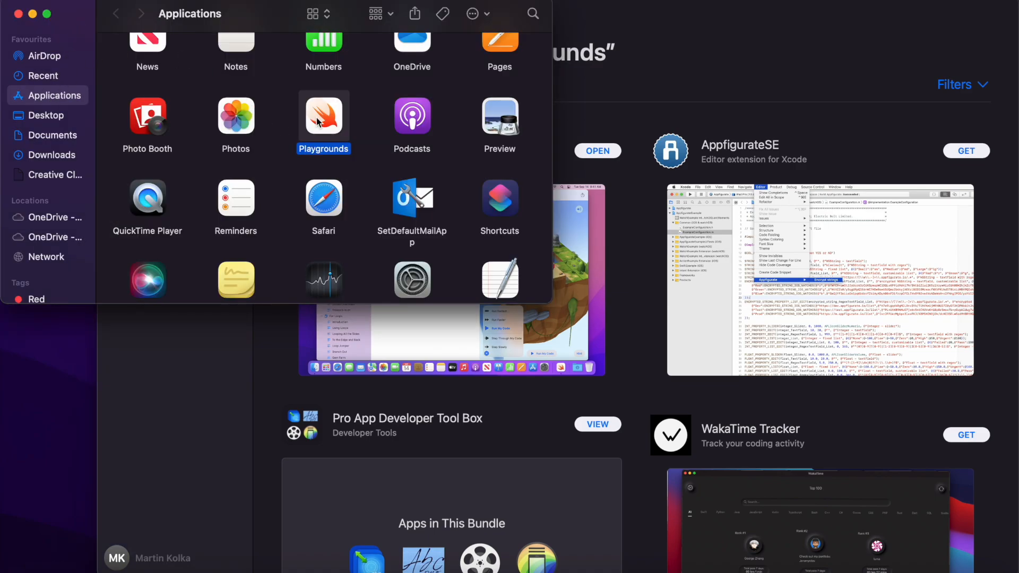
- Launch Playgrounds from the Applications folder, landing on the empty My Playgrounds window
double_click(323, 117)
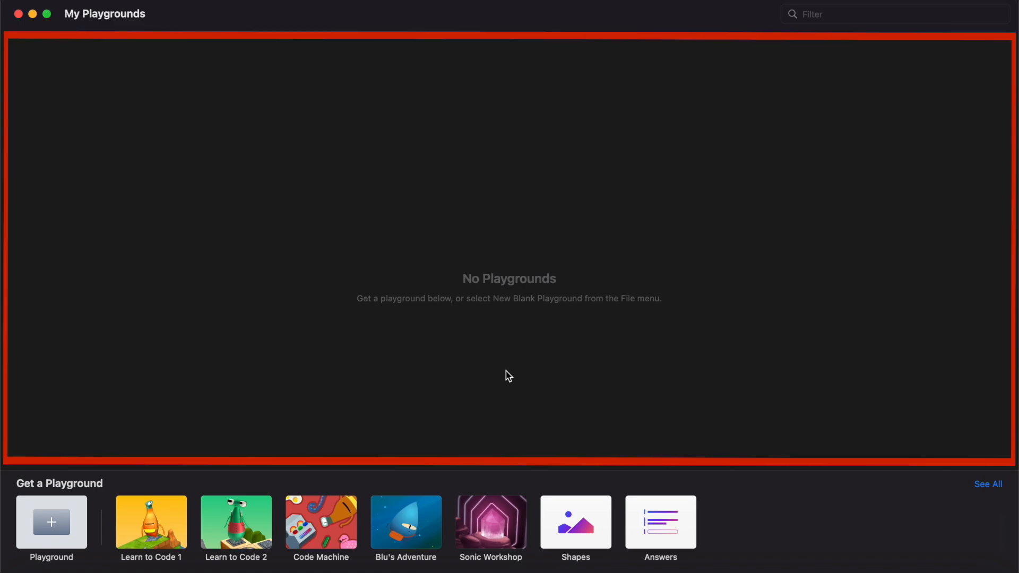
mouse_move(681, 213)
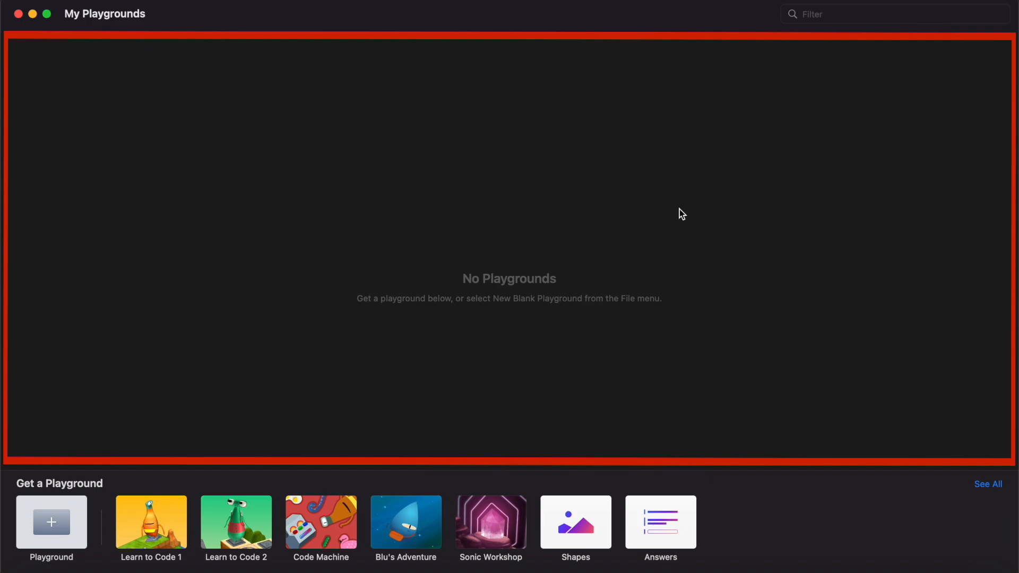
mouse_move(724, 357)
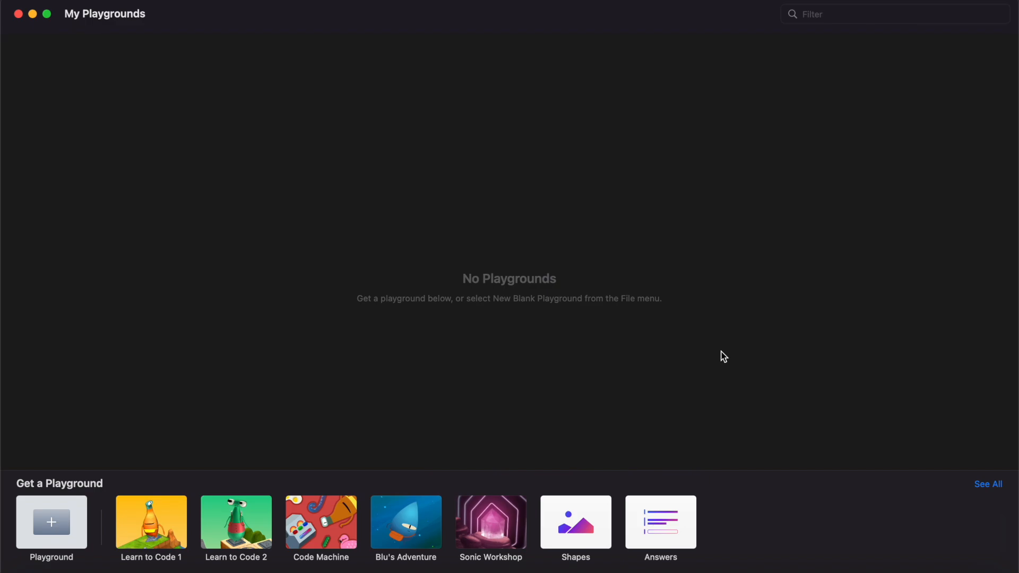
mouse_move(37, 455)
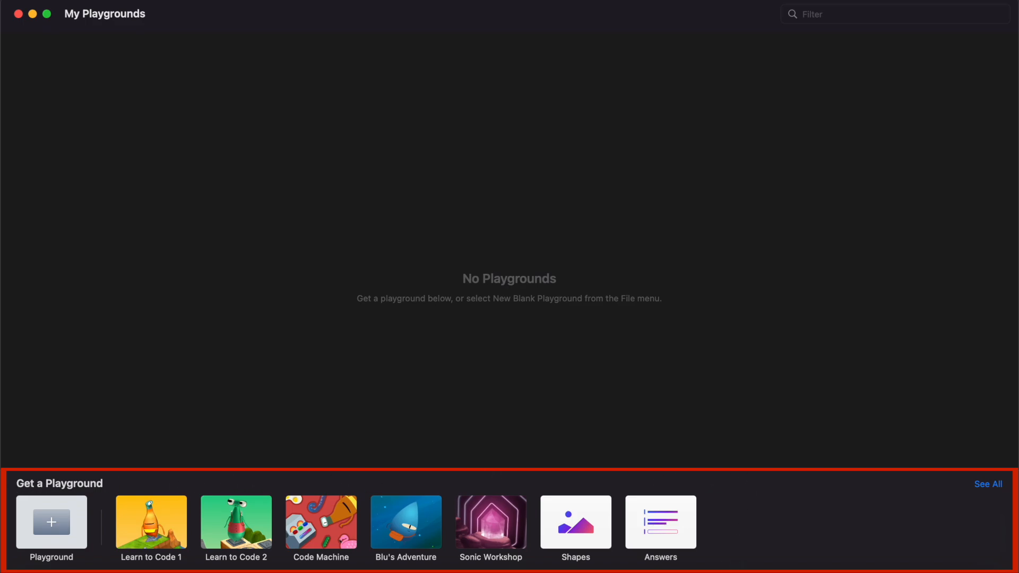
mouse_move(514, 470)
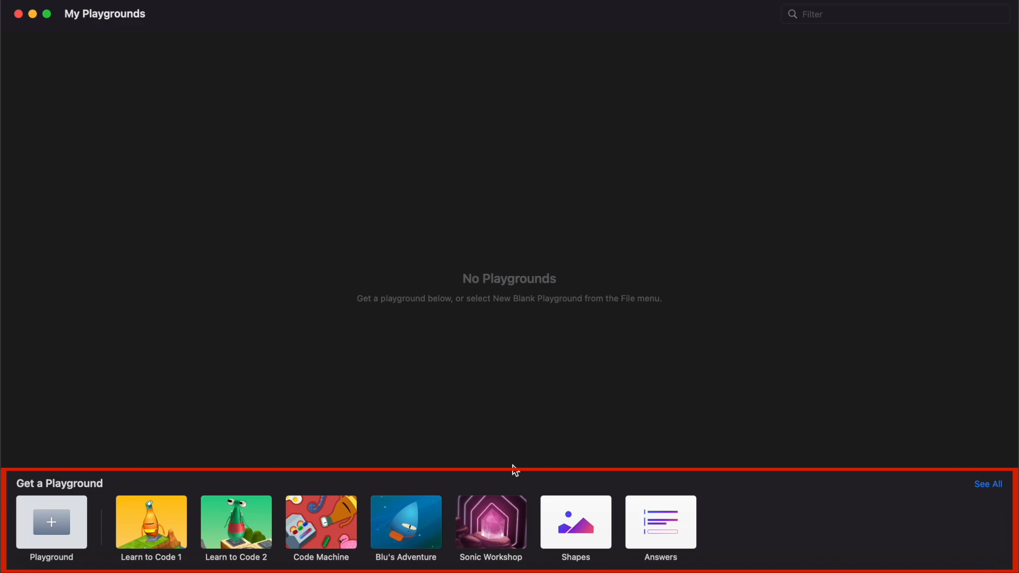
mouse_move(140, 533)
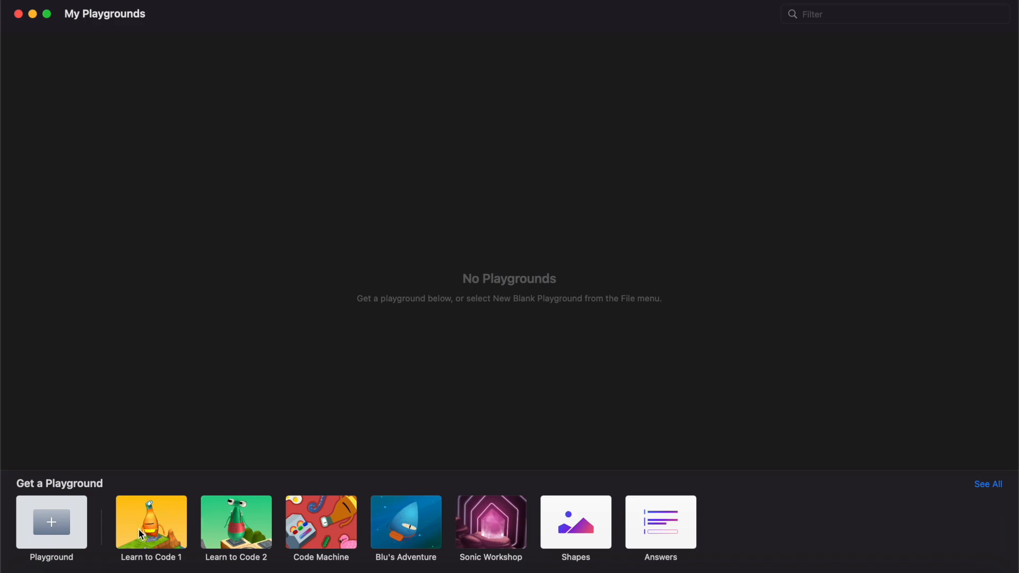
mouse_move(945, 494)
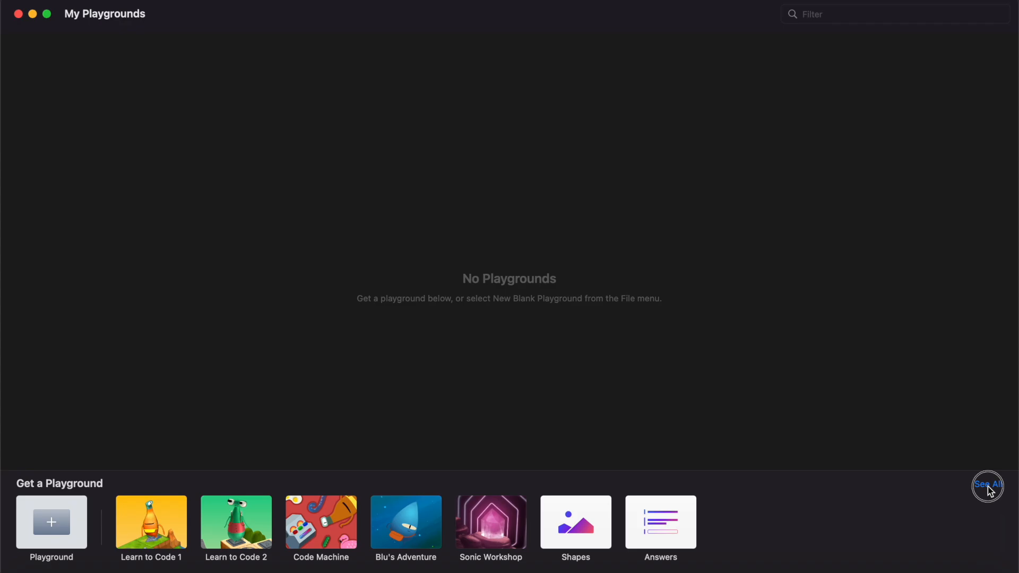
- Show the full More Playgrounds catalogue with Learn to Code, Challenges and Starting Points
left_click(987, 484)
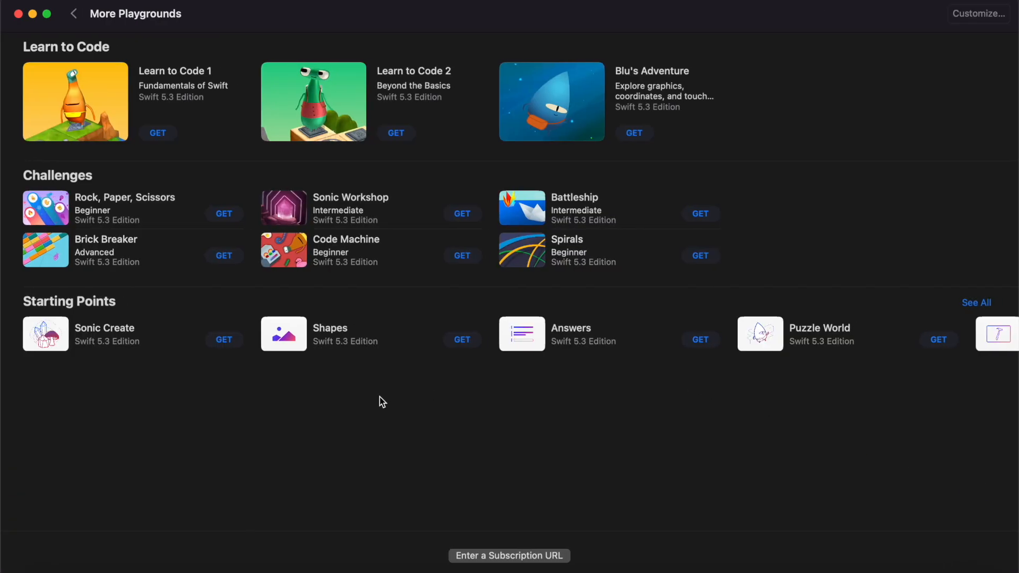
mouse_move(459, 129)
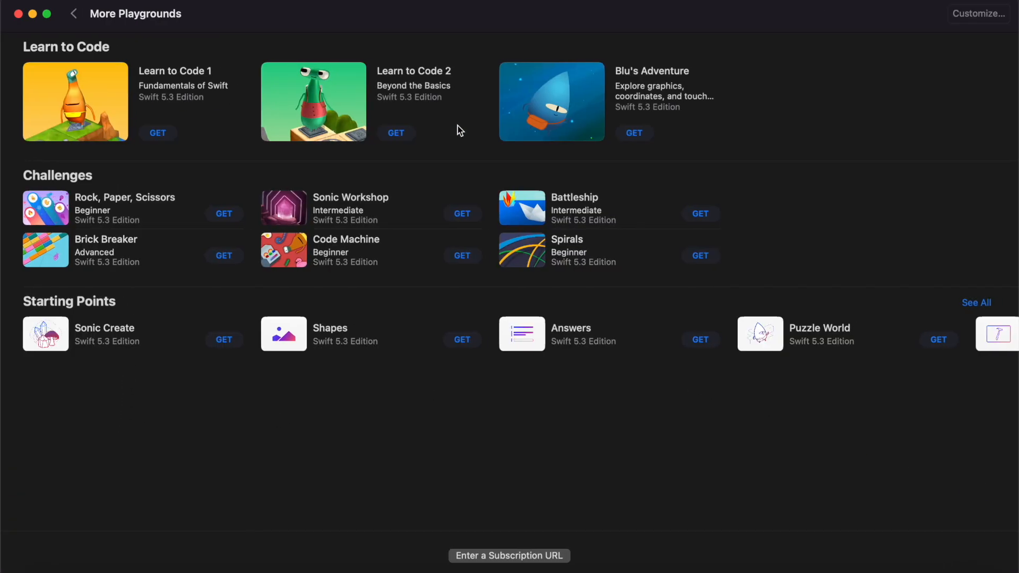
mouse_move(739, 365)
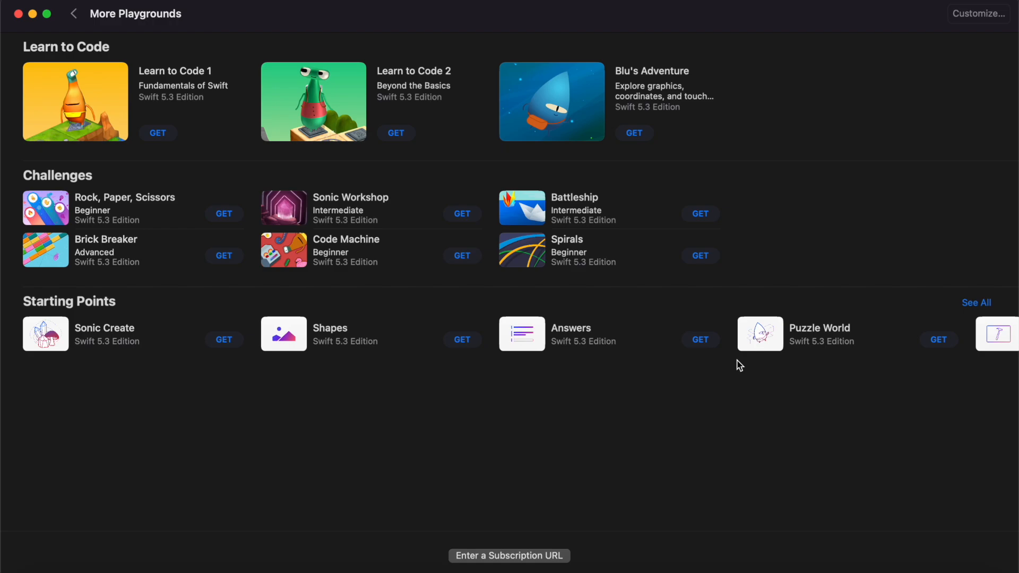
mouse_move(124, 59)
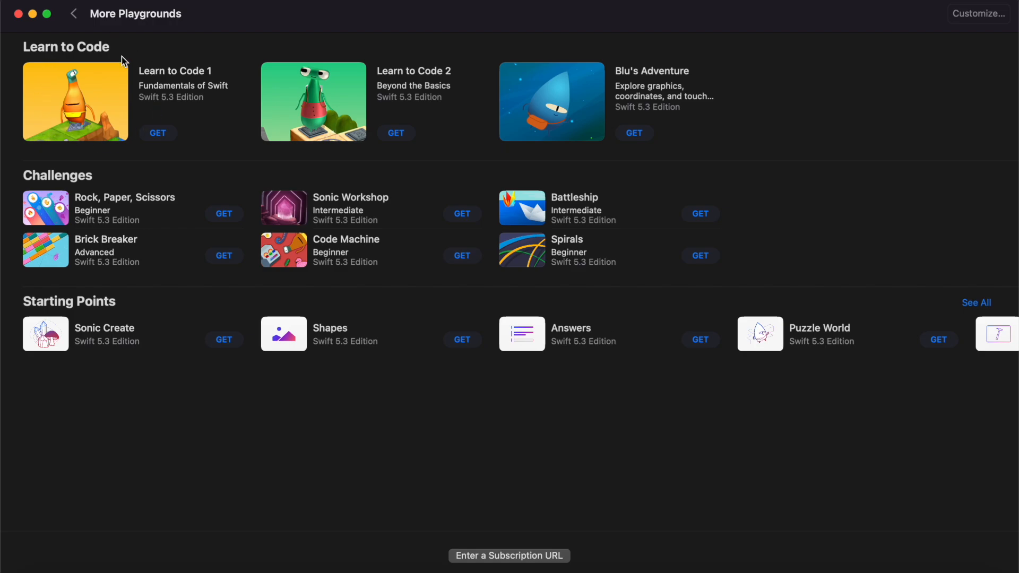
mouse_move(143, 126)
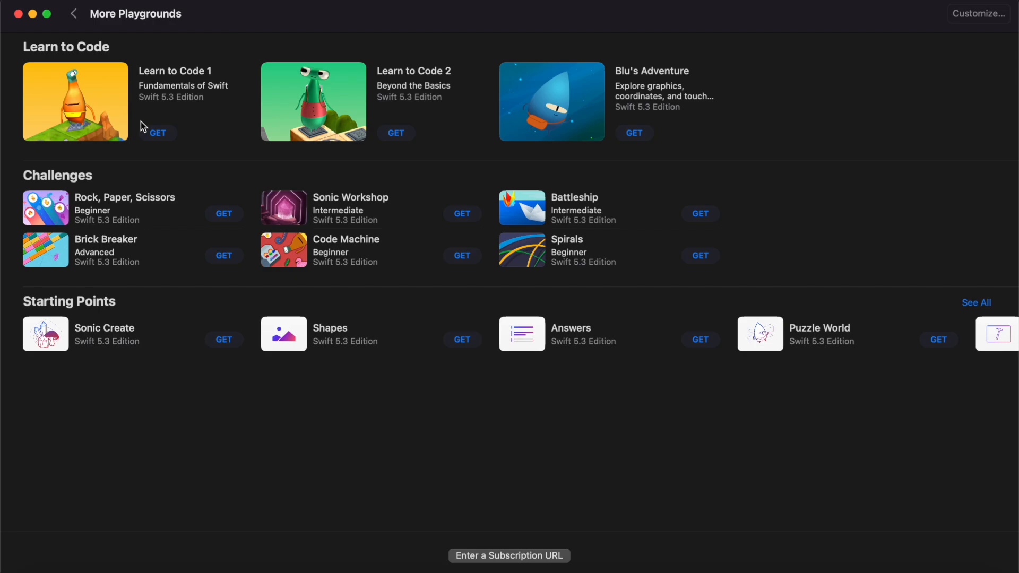
mouse_move(102, 136)
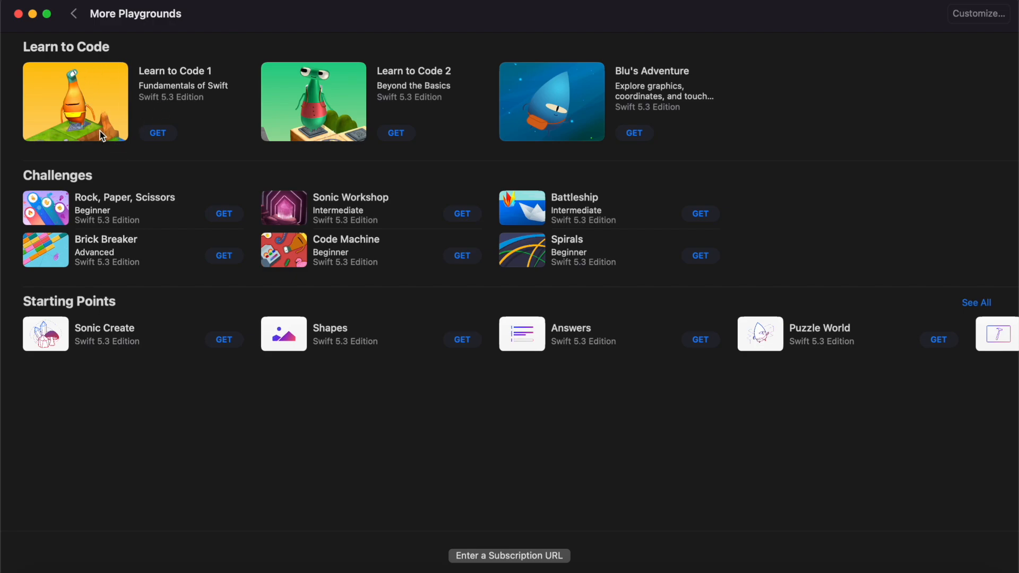
mouse_move(60, 119)
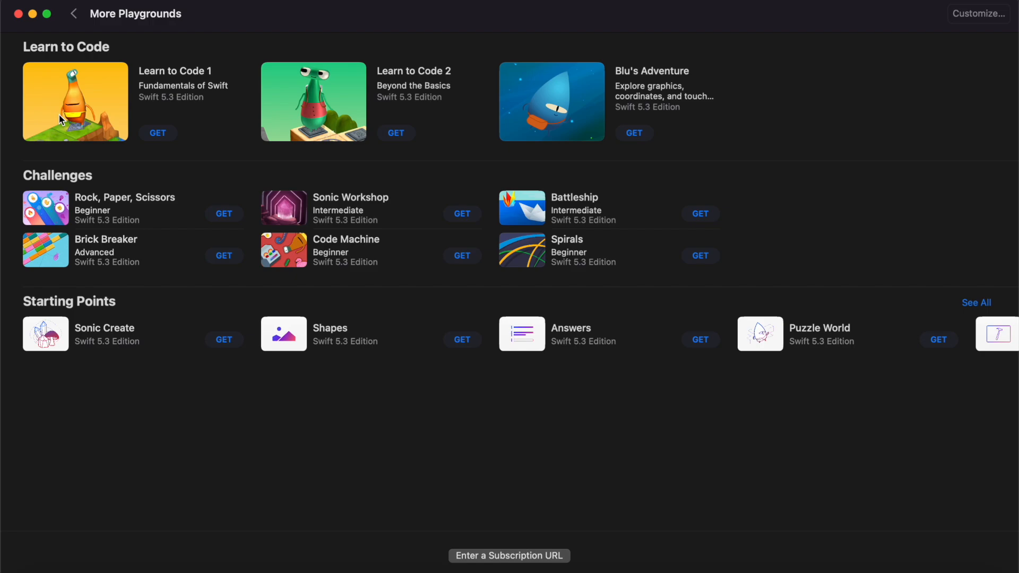
mouse_move(102, 140)
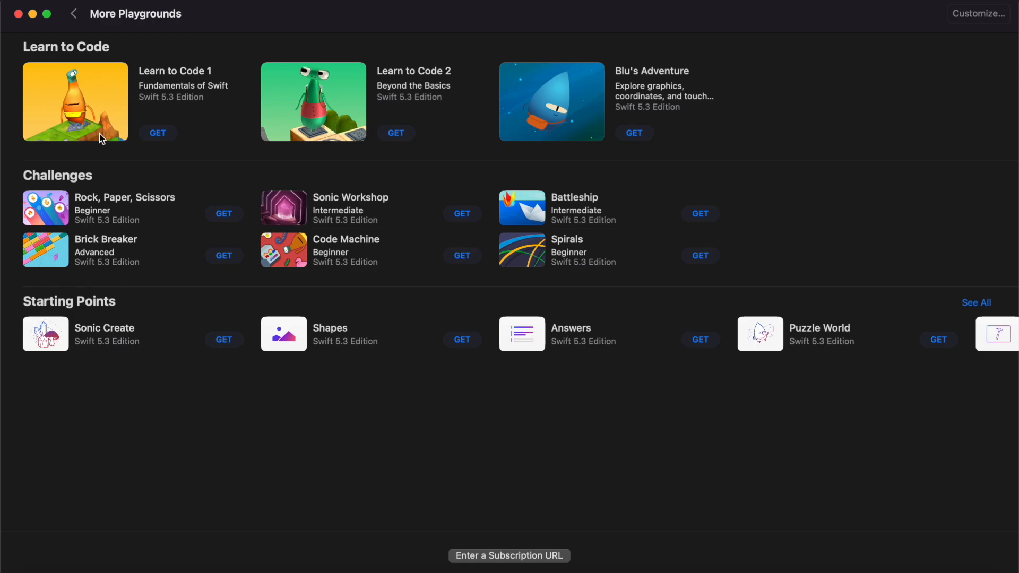
mouse_move(507, 276)
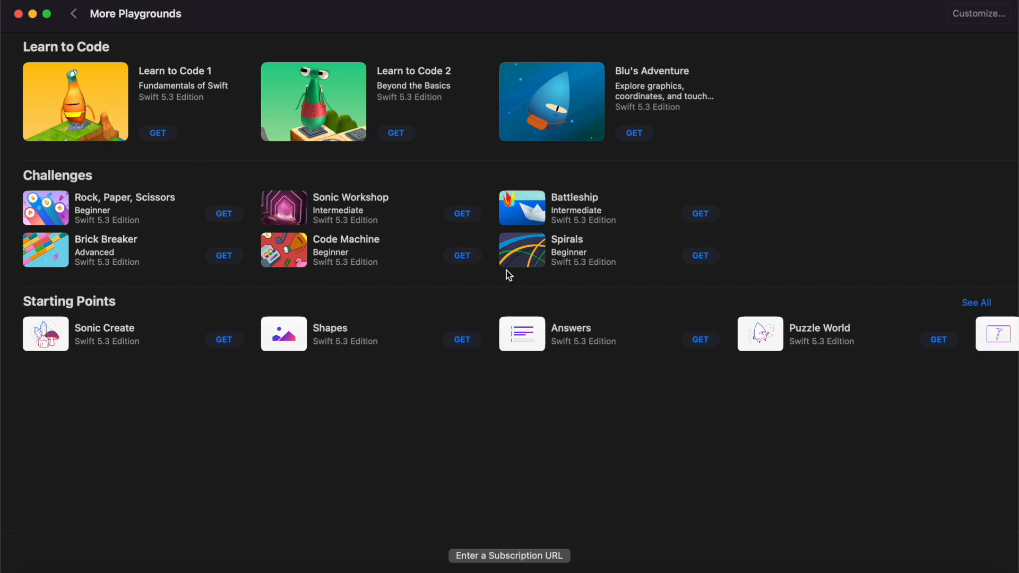
mouse_move(31, 240)
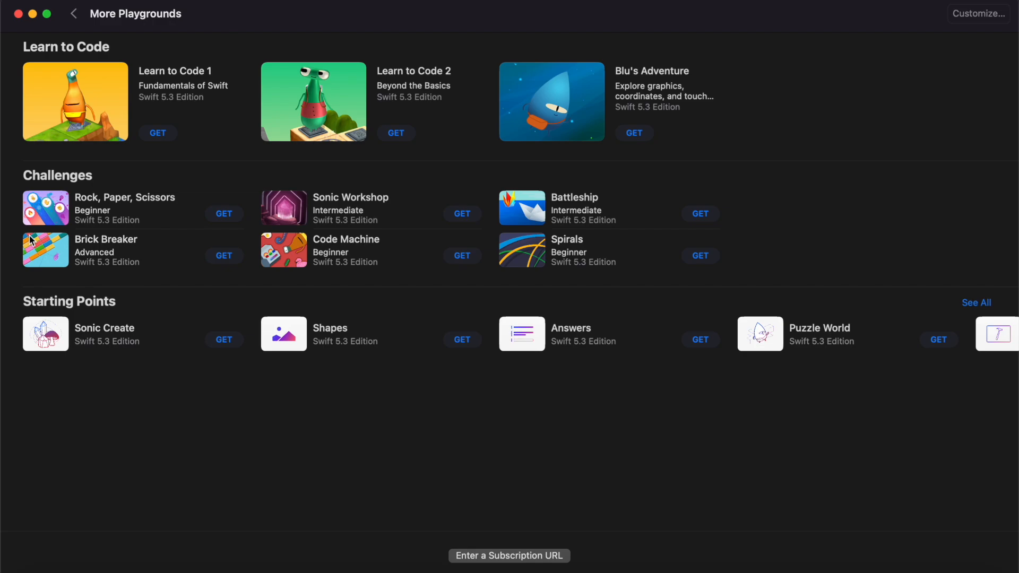
mouse_move(372, 370)
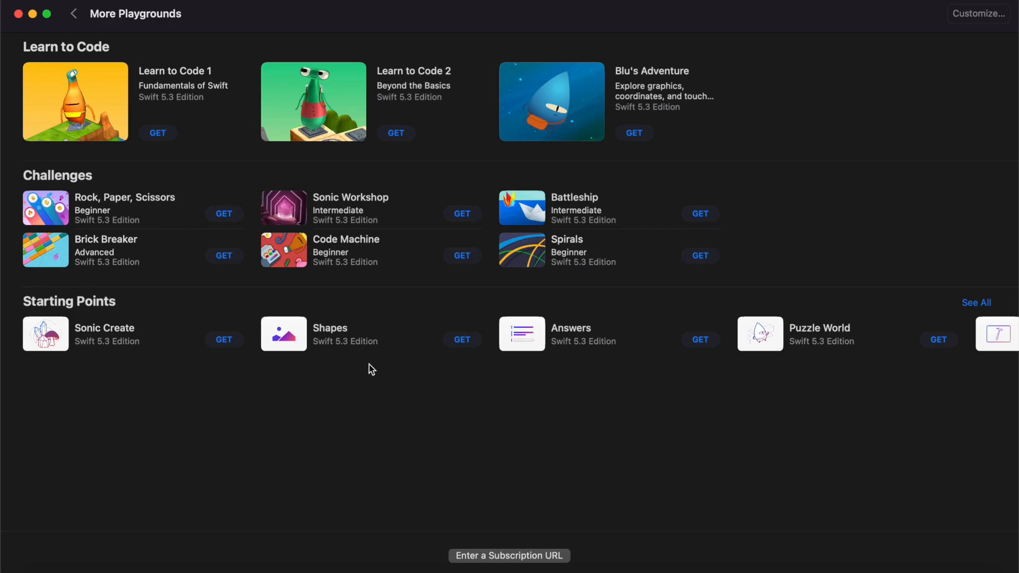
mouse_move(827, 348)
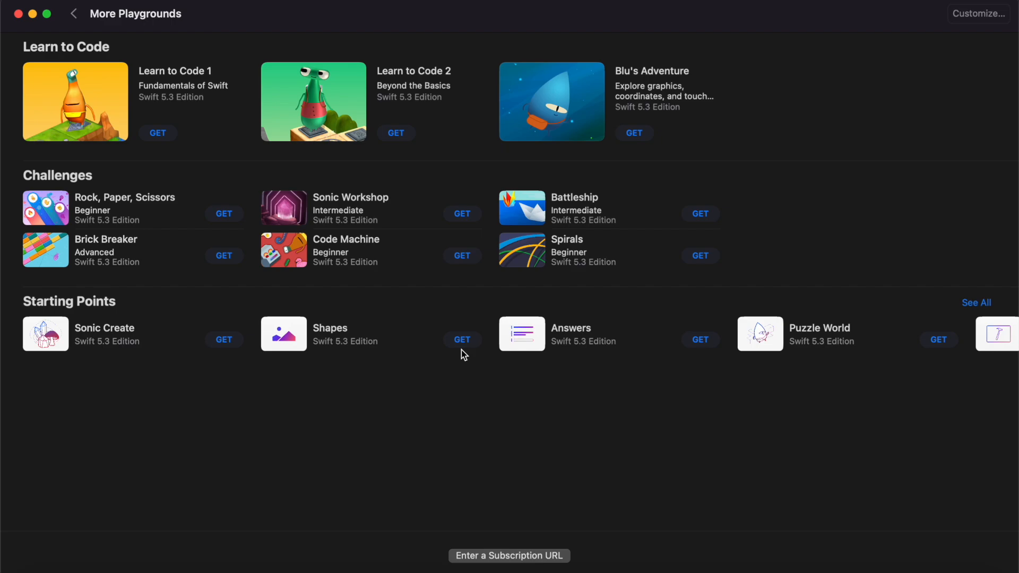
mouse_move(116, 120)
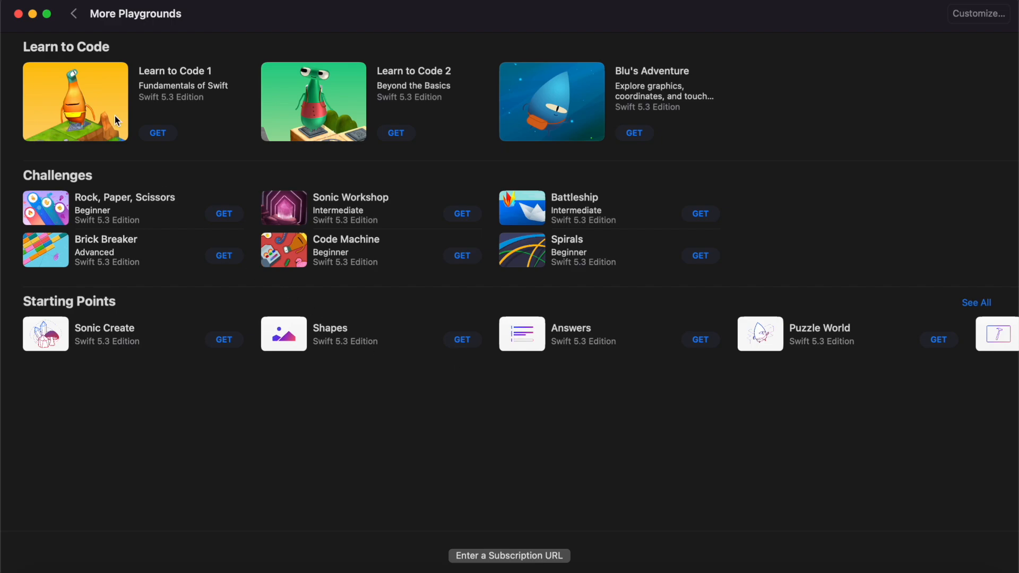
mouse_move(118, 77)
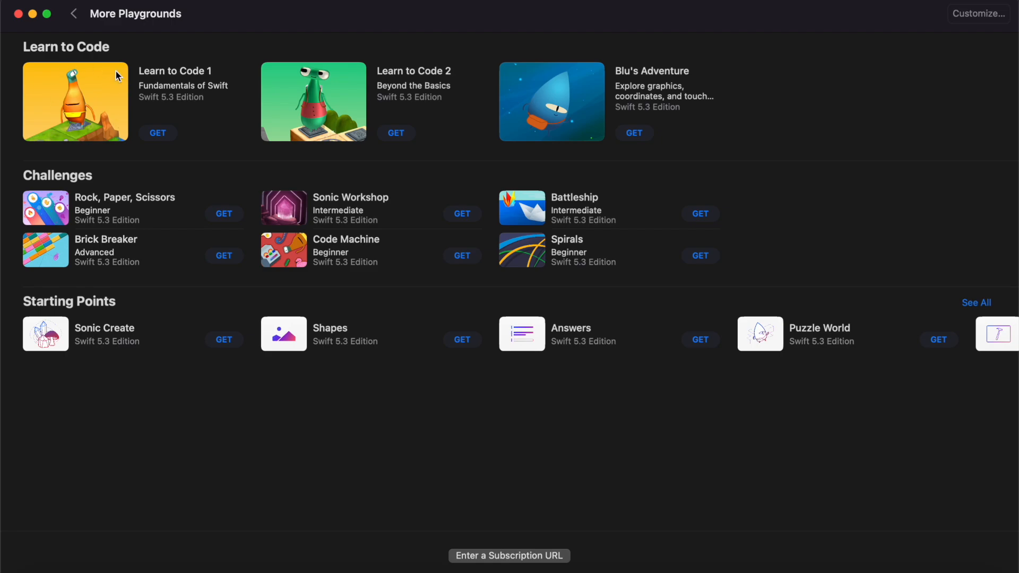
mouse_move(122, 119)
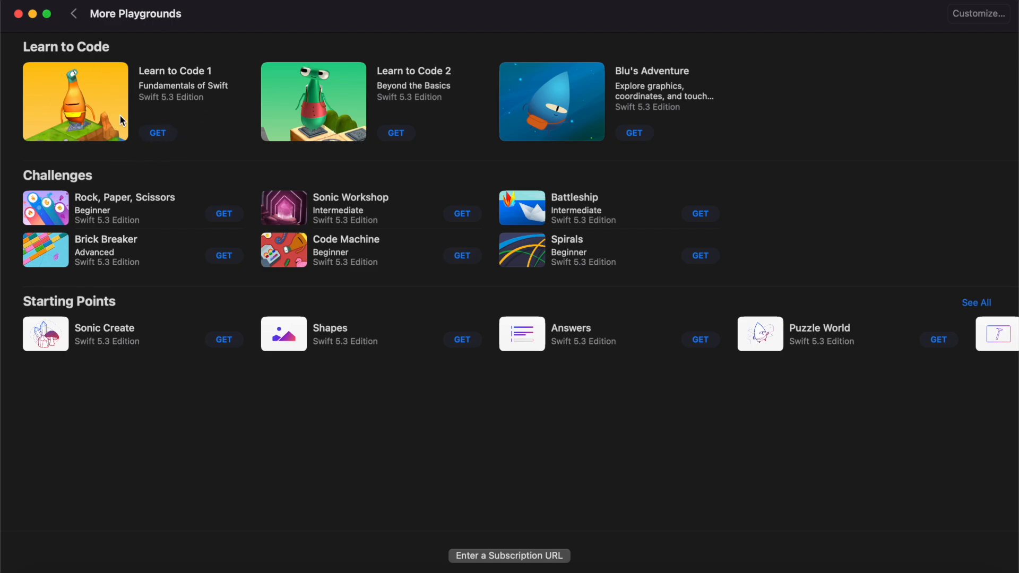
mouse_move(164, 136)
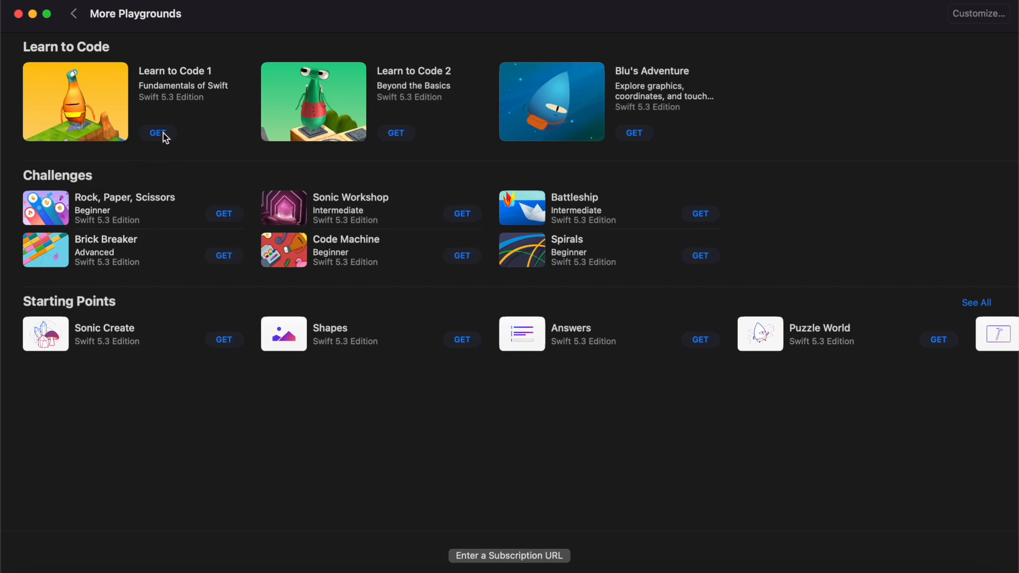
- Download Learn to Code 1 into My Playgrounds
left_click(158, 134)
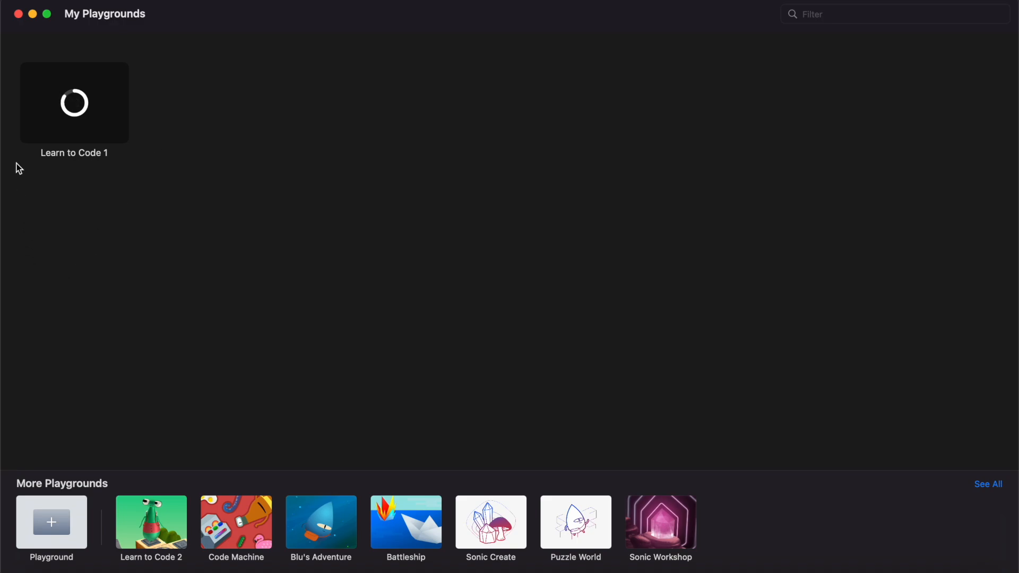
mouse_move(282, 378)
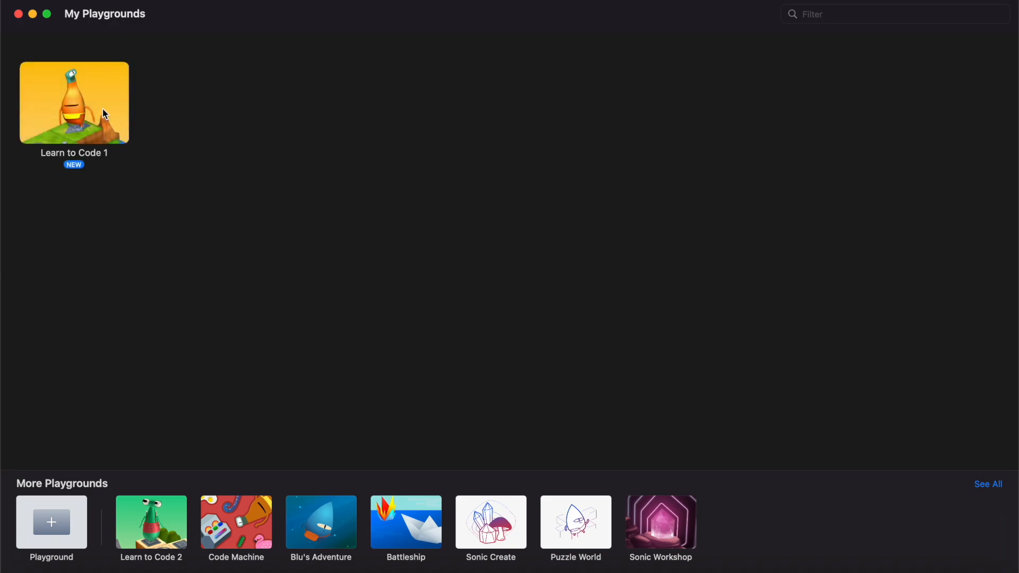
mouse_move(77, 171)
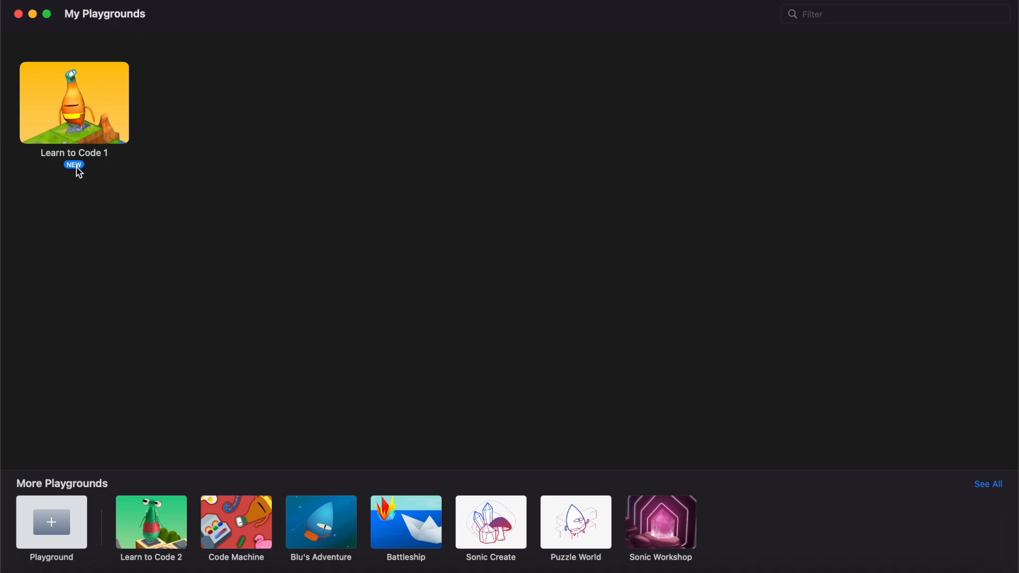
mouse_move(94, 139)
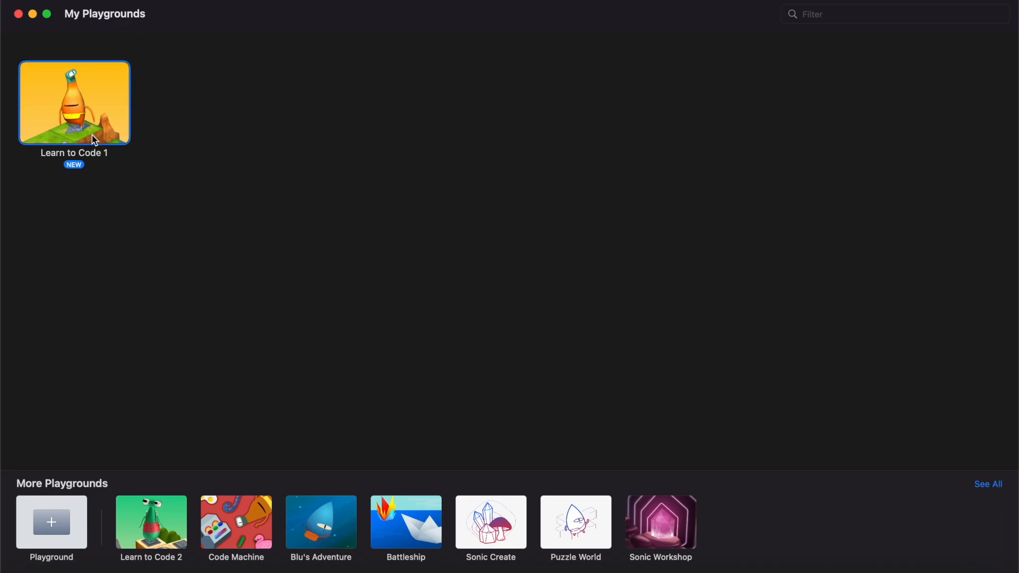
- Open Learn to Code 1 on its Commands introduction, page 1 of 8
double_click(75, 104)
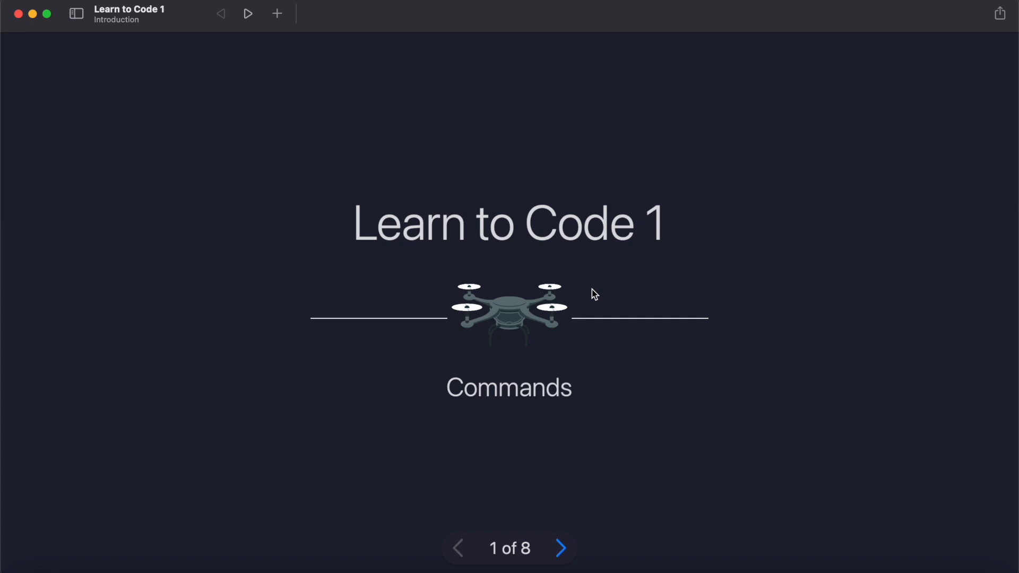